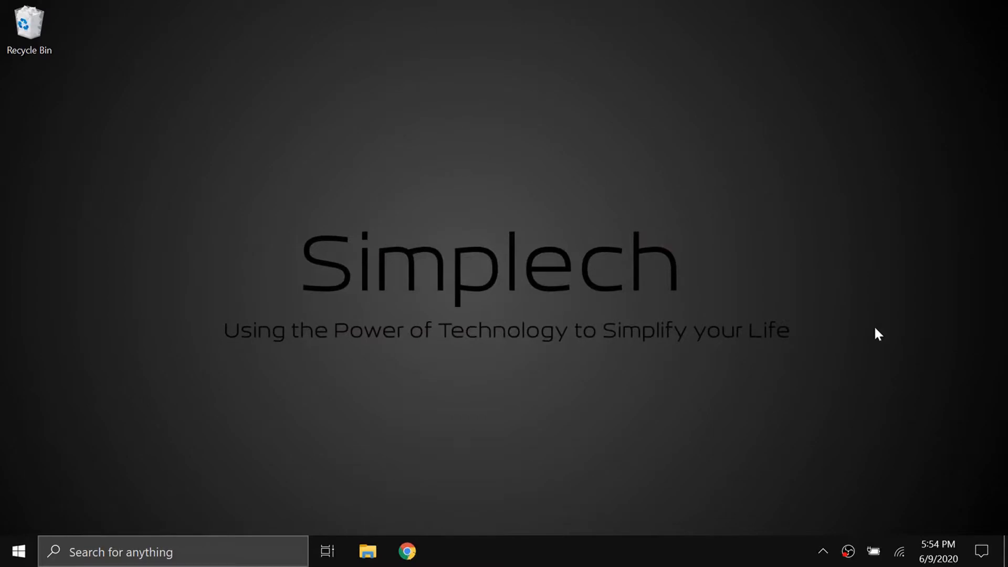
pyautogui.moveTo(620, 339)
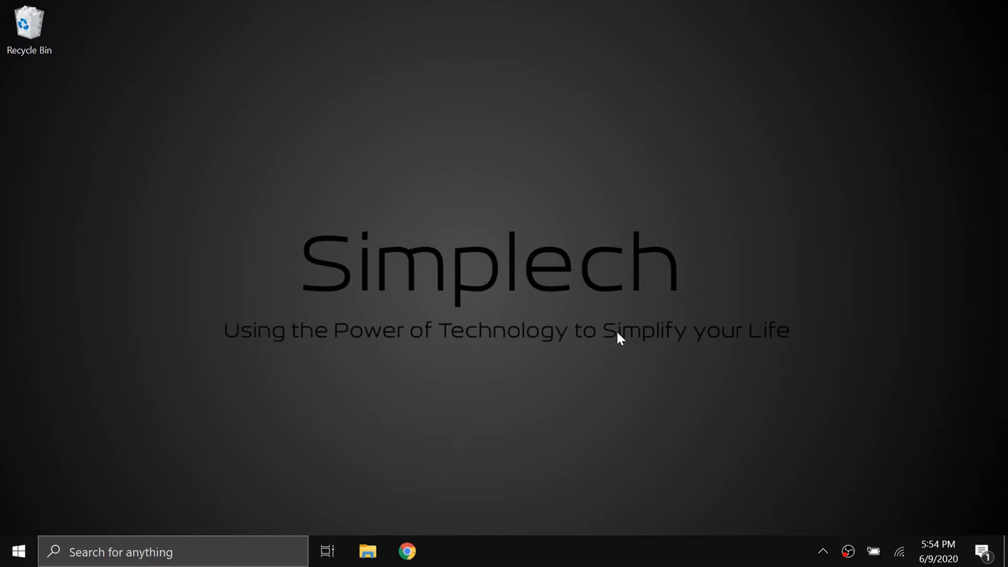
# Step: Look through the installed programs list from the Start menu for Eclipse
pyautogui.click(18, 551)
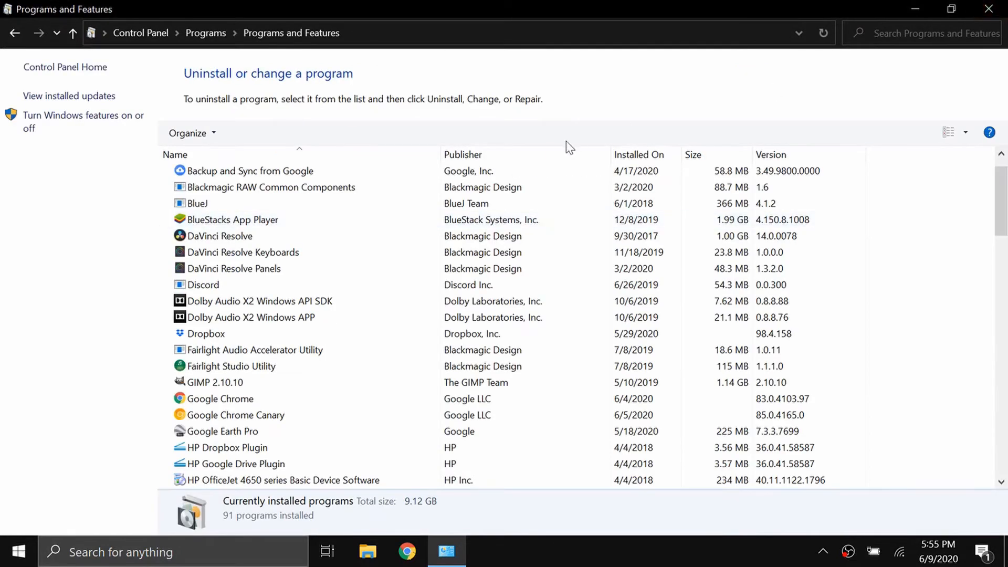
pyautogui.moveTo(259, 111)
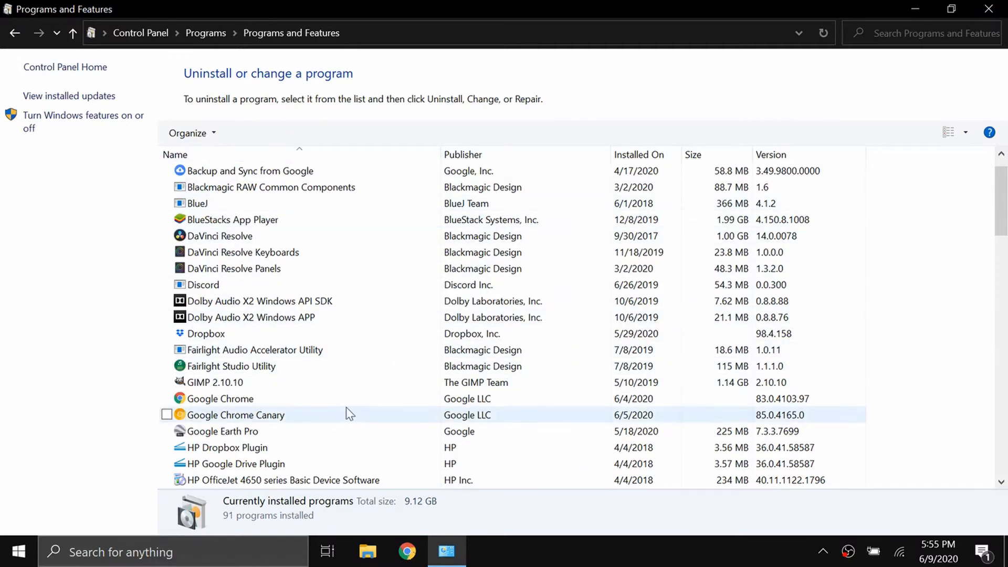
pyautogui.click(234, 268)
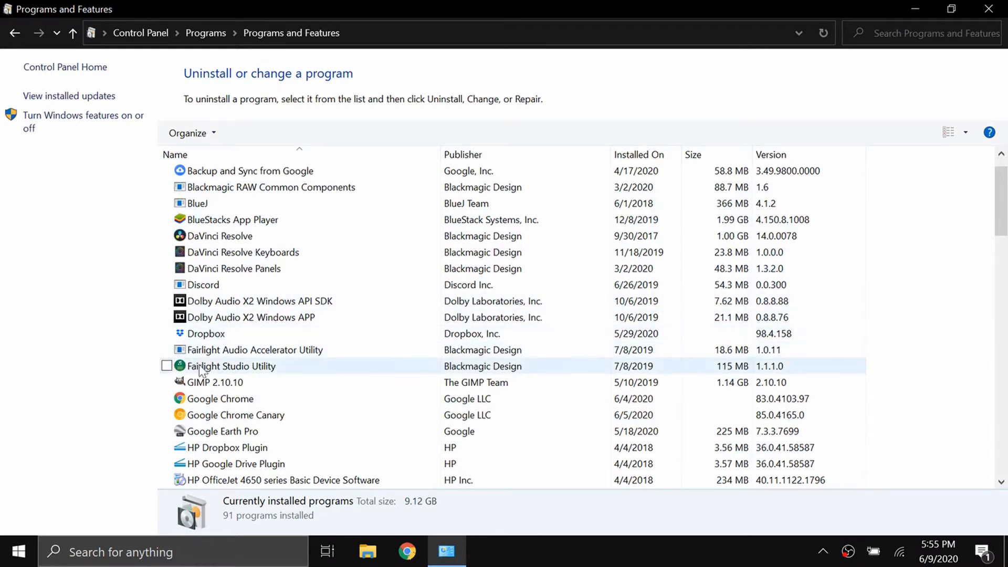
pyautogui.click(251, 318)
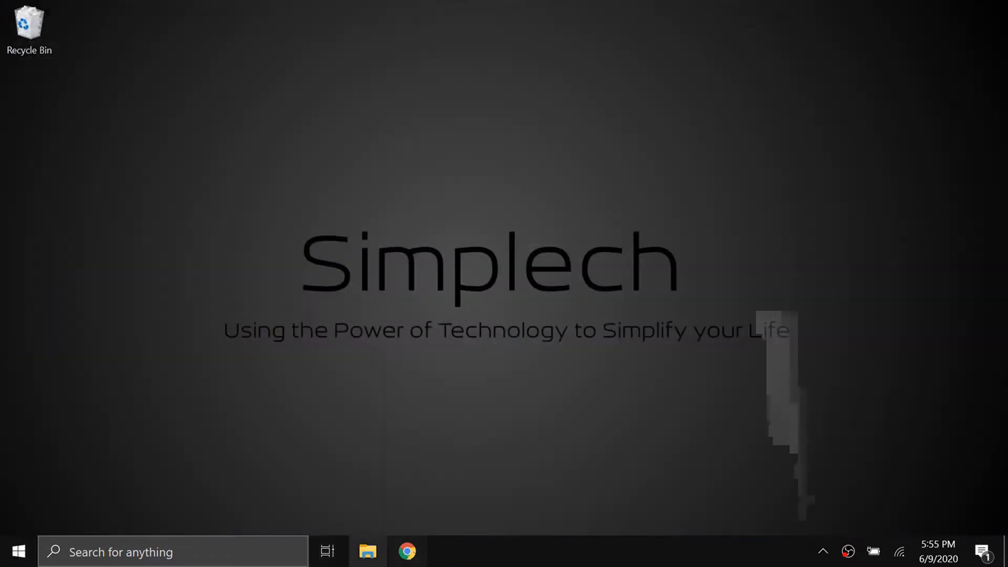
pyautogui.moveTo(368, 551)
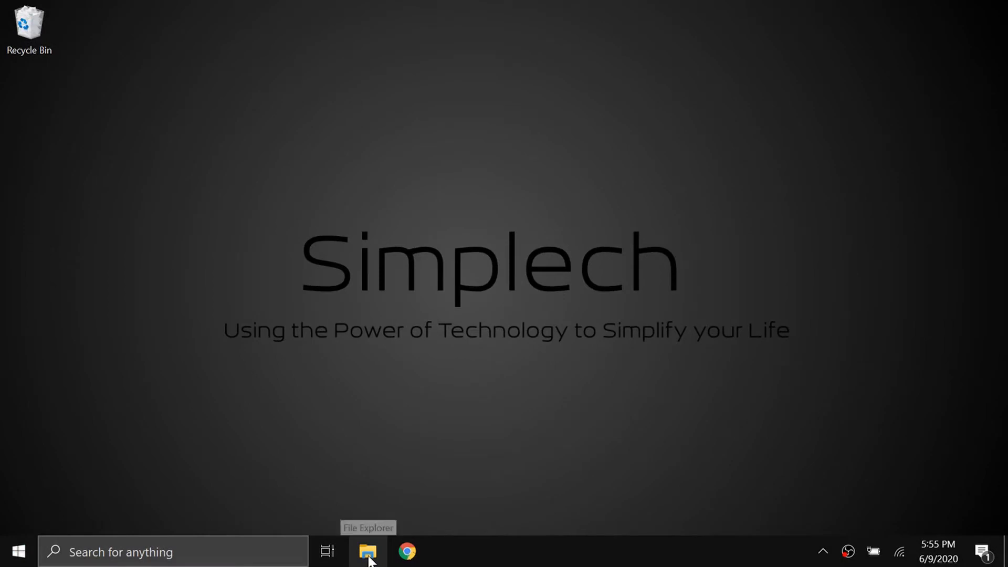
# Step: Browse File Explorer to C:\Users\Simplech, the user profile folder
pyautogui.click(368, 552)
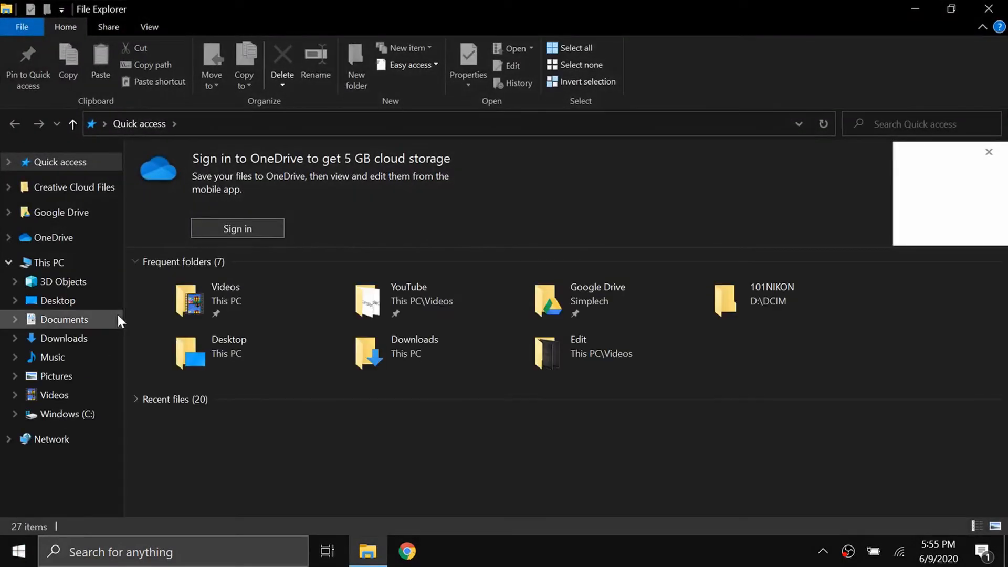
pyautogui.moveTo(75, 486)
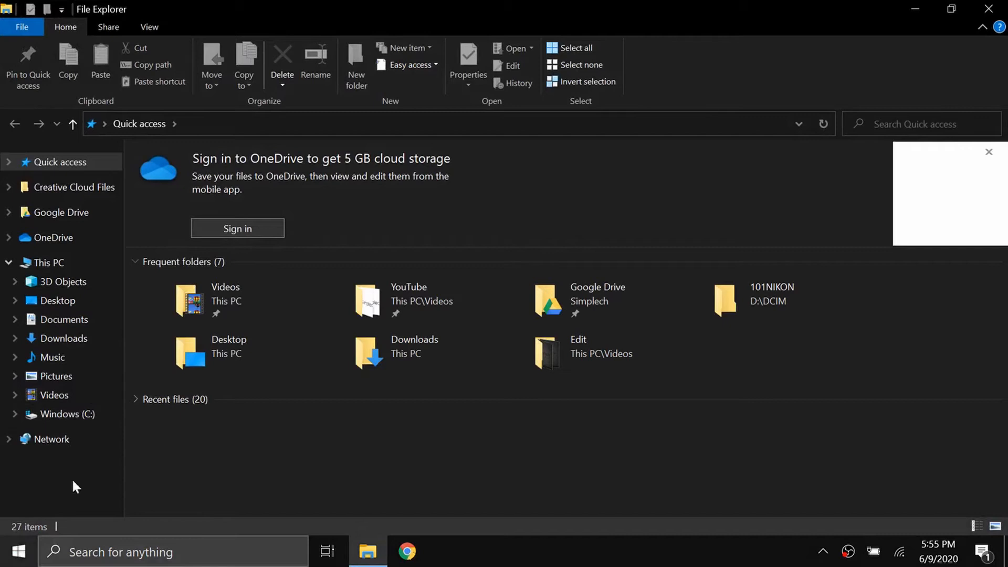
pyautogui.click(64, 414)
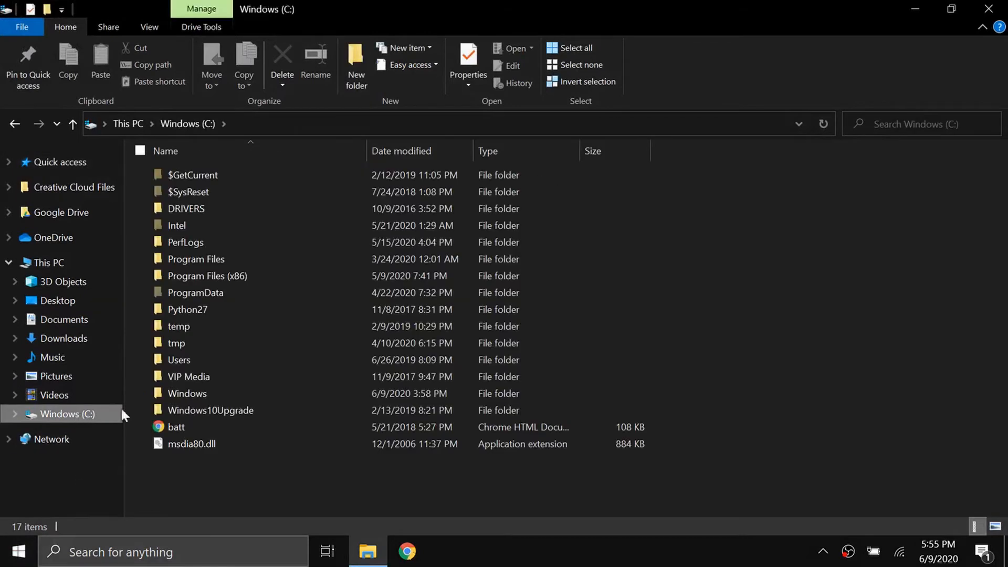
pyautogui.doubleClick(179, 359)
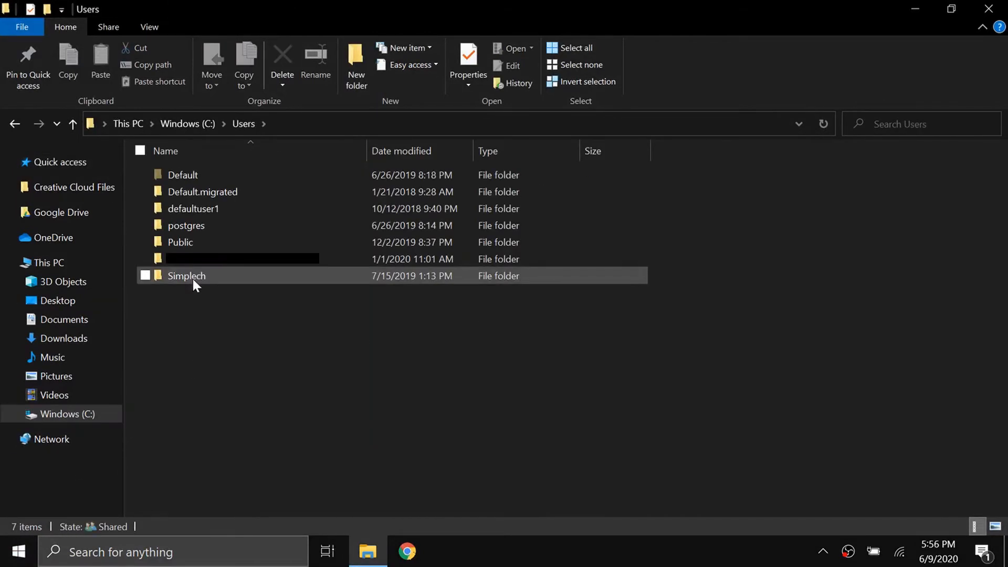
pyautogui.doubleClick(187, 276)
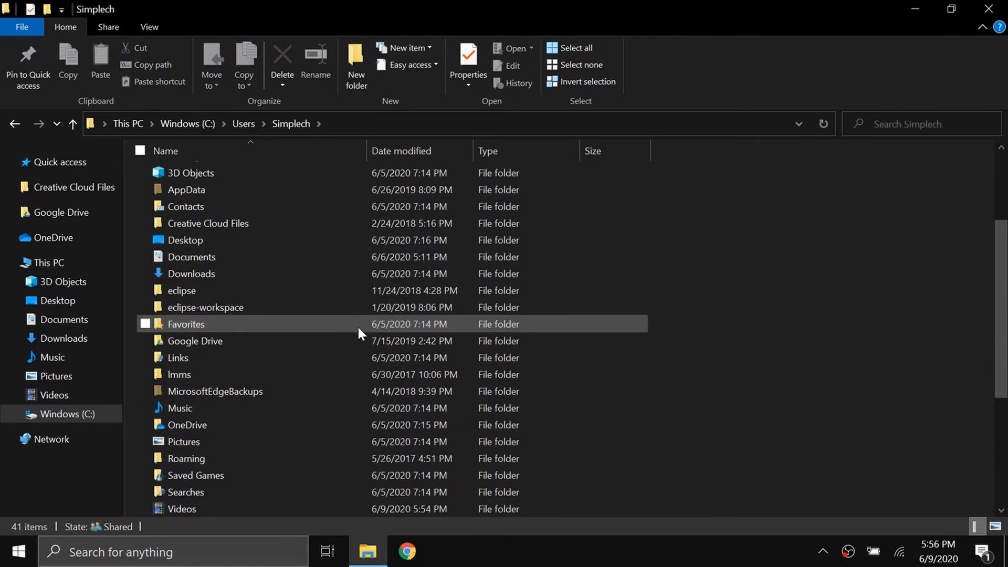
# Step: Select the .eclipse, eclipse and eclipse-workspace folders together for deletion
pyautogui.scroll(3)
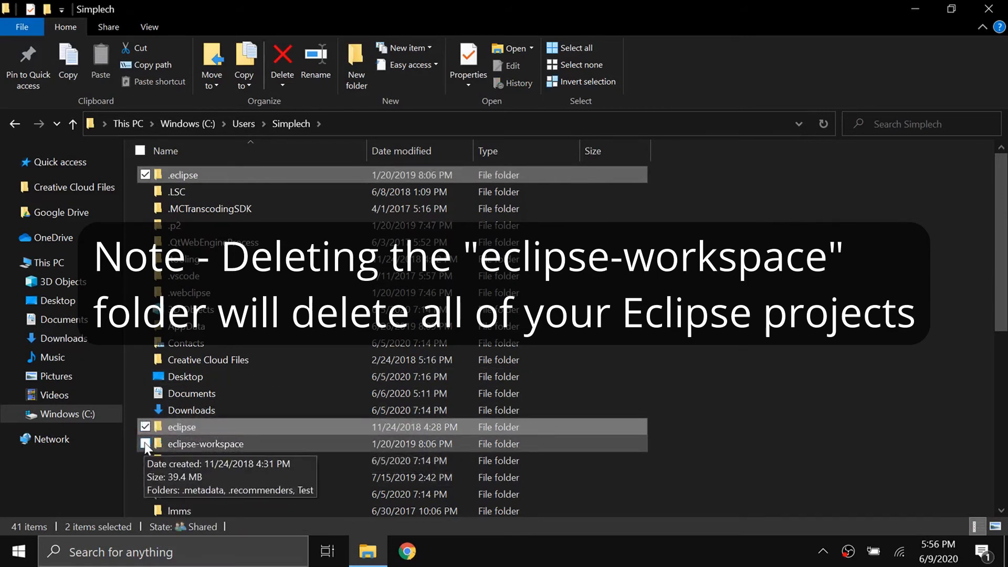
pyautogui.click(145, 444)
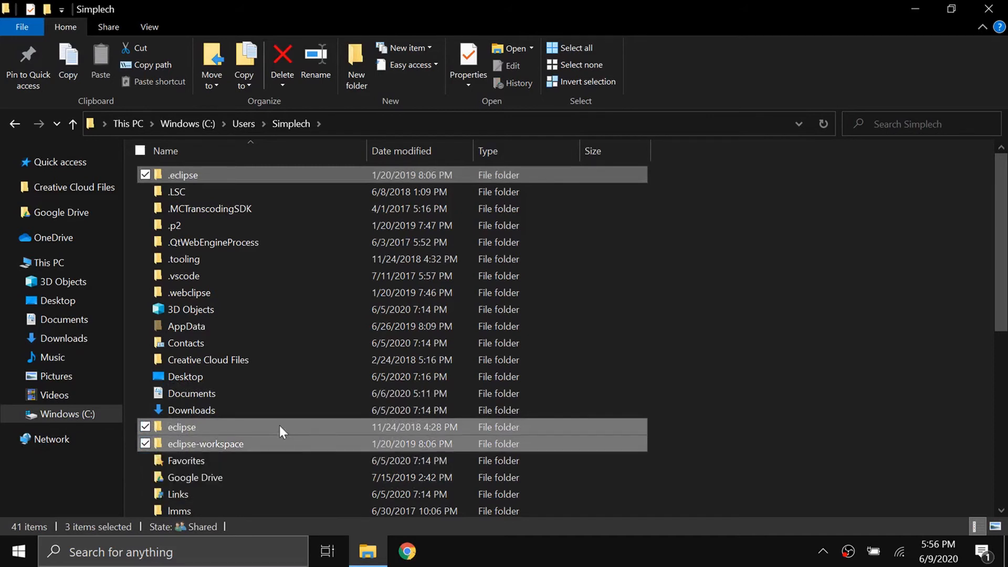